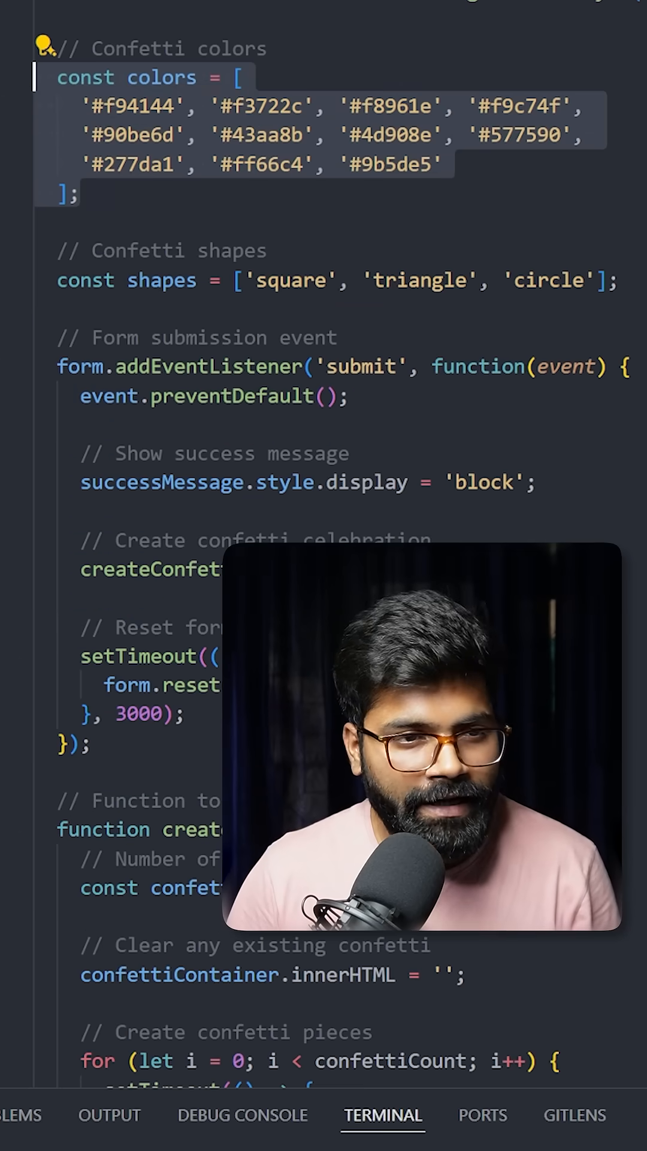
Step: Scroll past the colour and shape arrays to the 150-piece createConfetti function
scroll("down", 3)
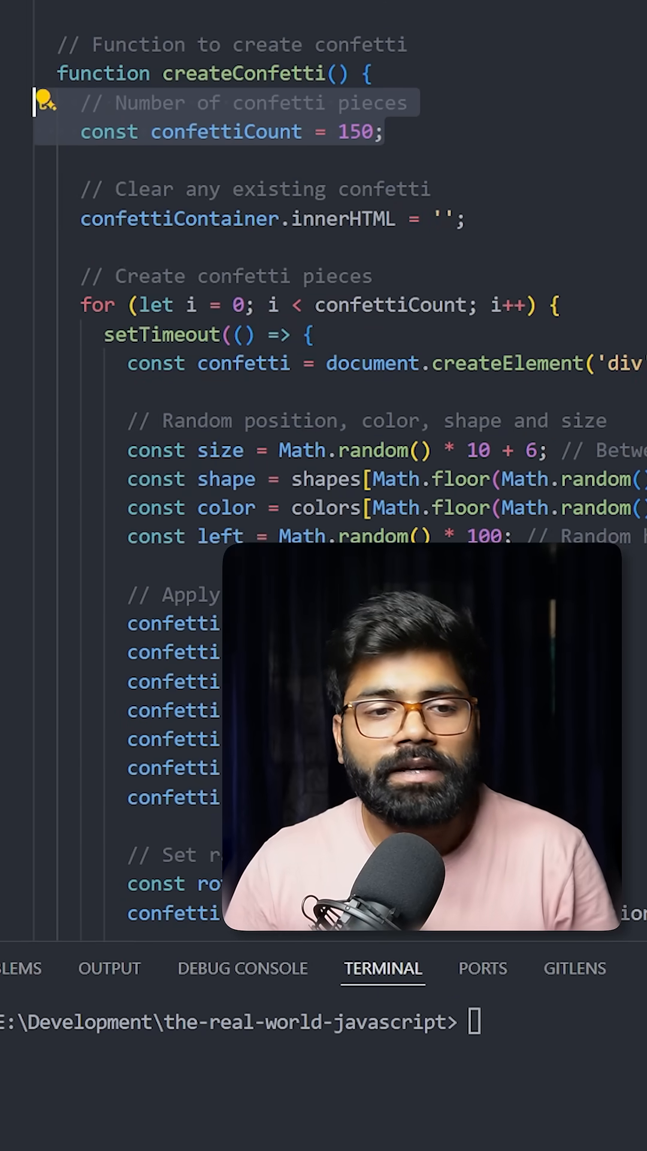
Step: Scroll to the confetti styling loop and click on the random size line
scroll("down", 3)
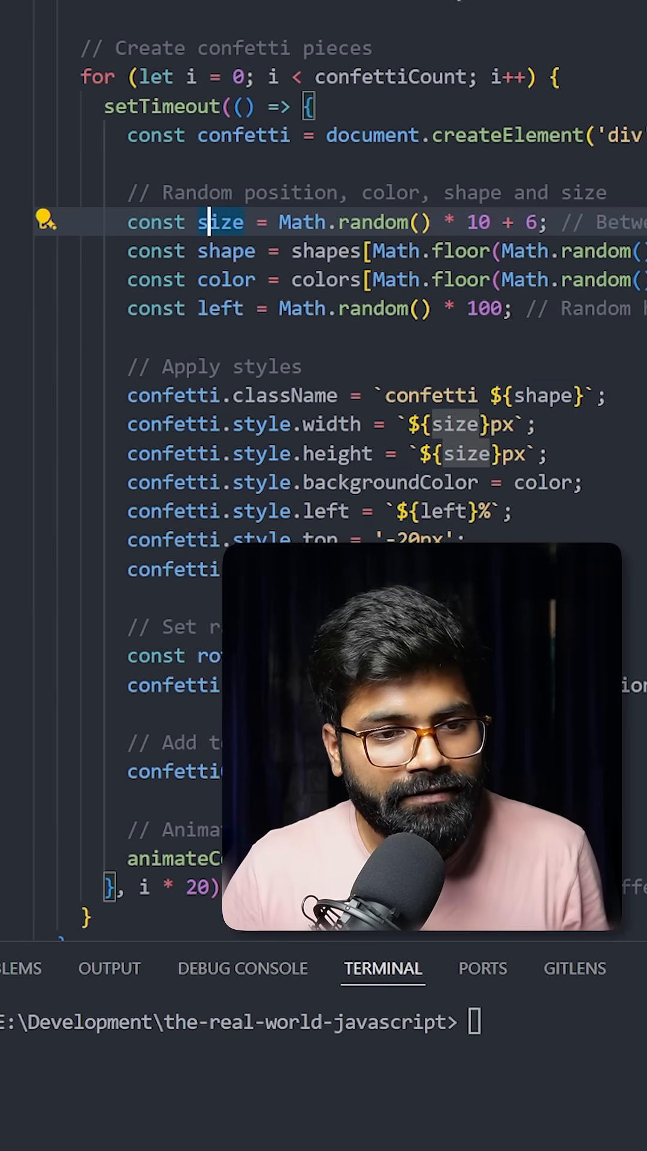
left_click(220, 309)
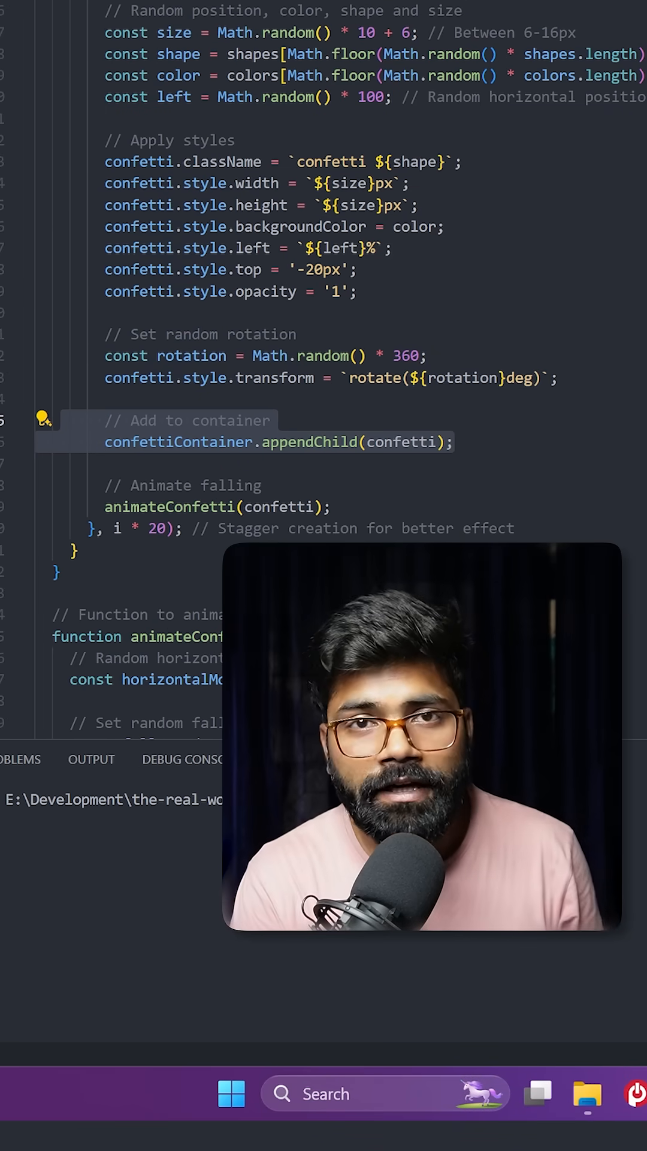
Step: Scroll through animateConfetti to the final requestAnimationFrame(fall) line
scroll("down", 3)
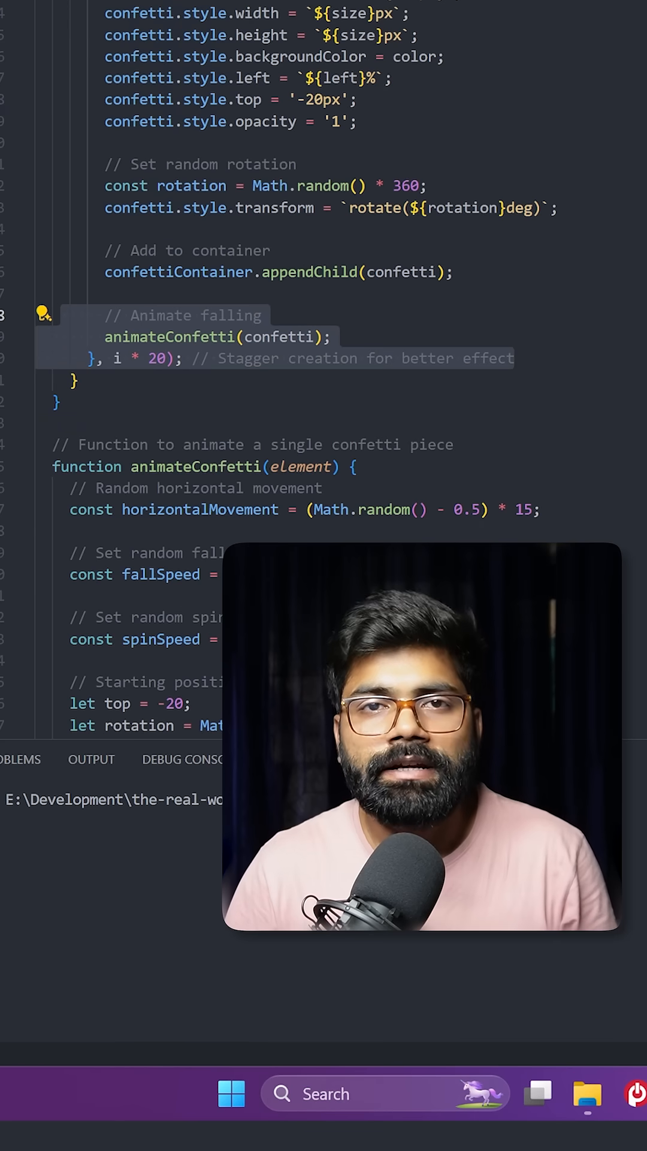
scroll("down", 3)
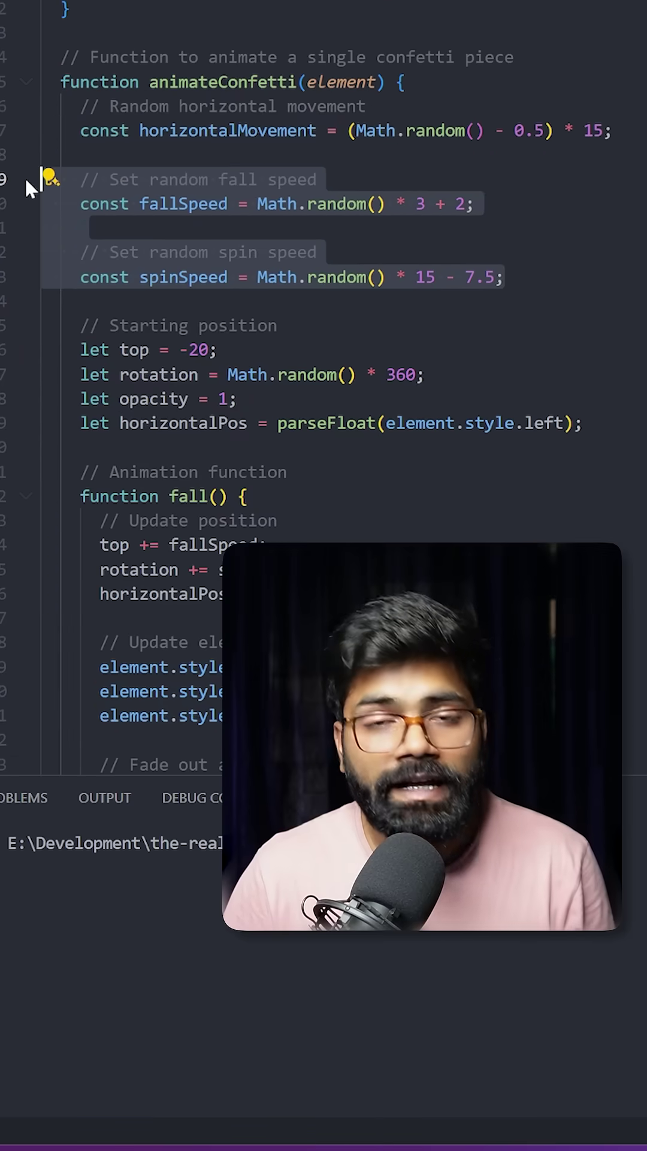
scroll("down", 3)
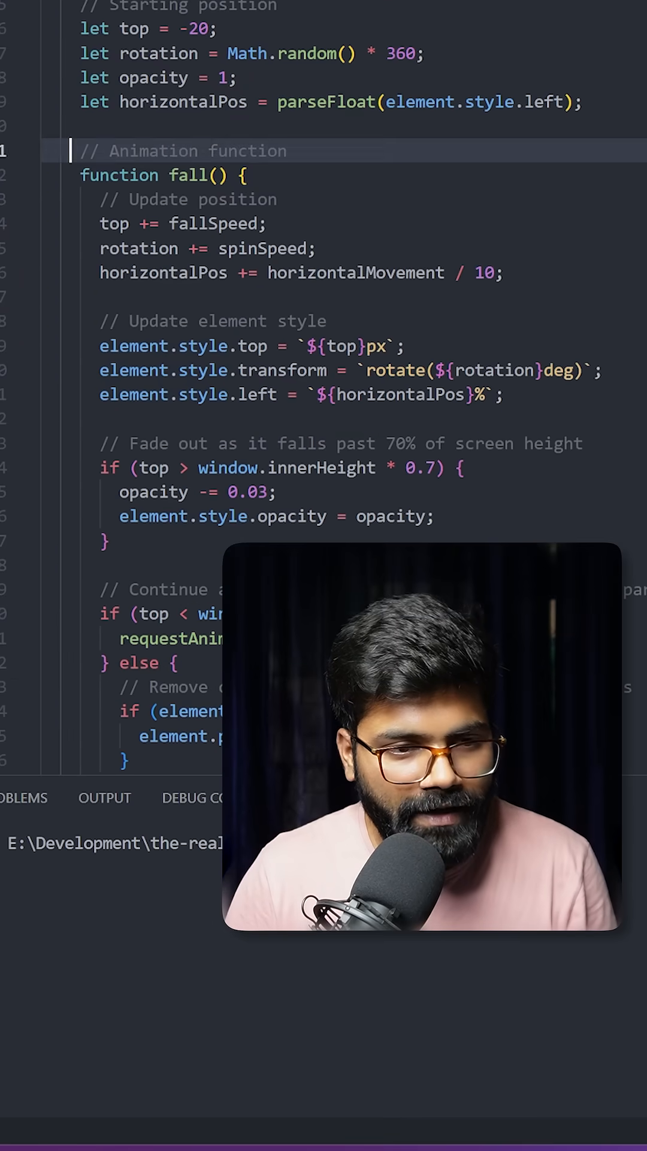
scroll("down", 3)
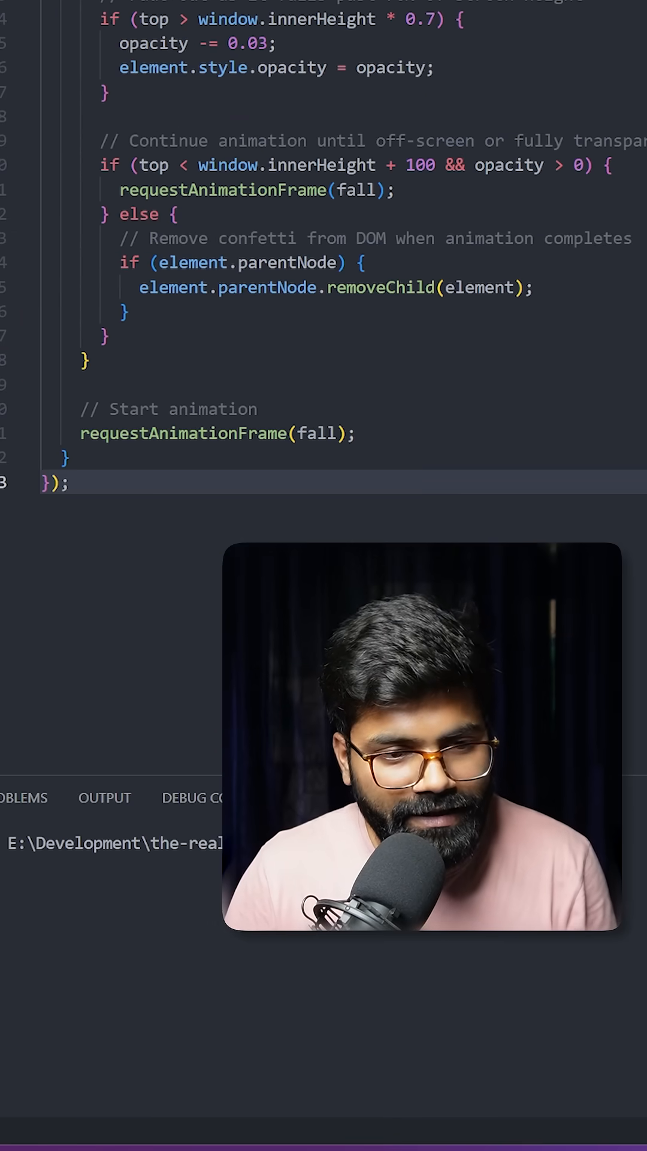